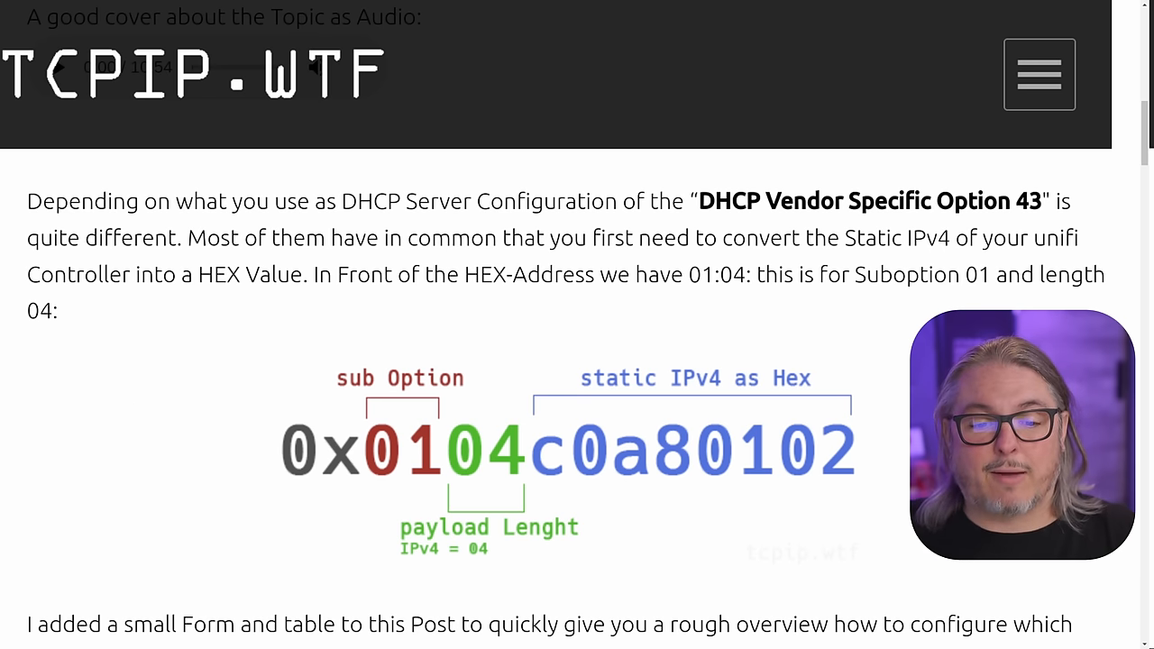
pyautogui.moveTo(408, 442)
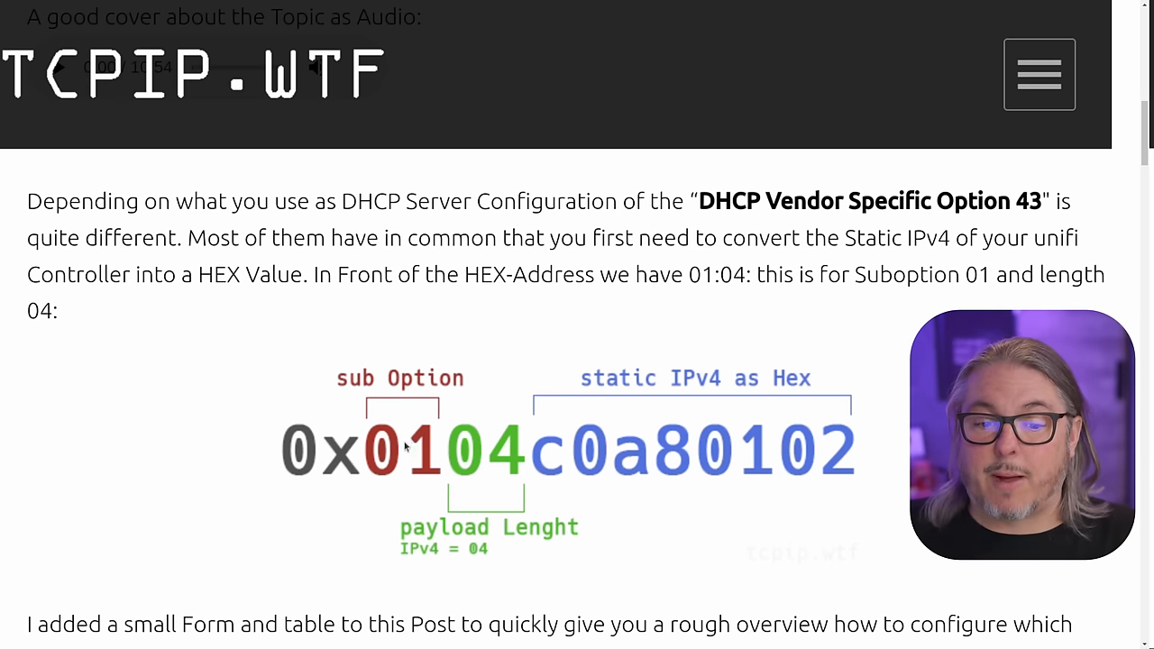
pyautogui.moveTo(476, 479)
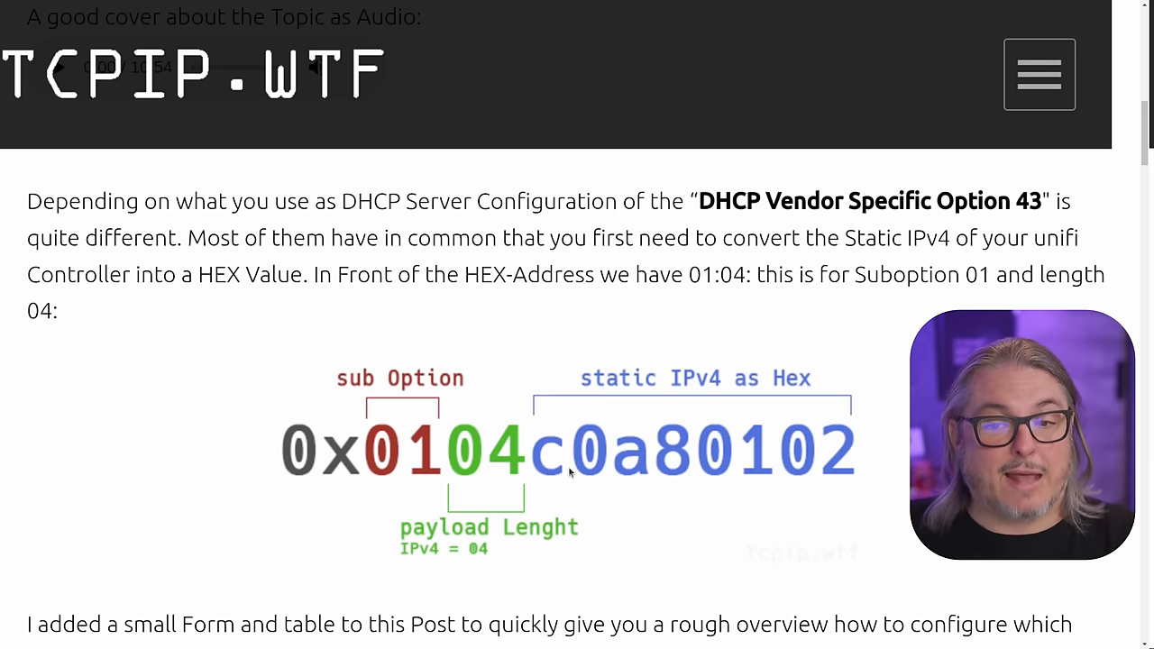
# Select the existing address in the Your UNIFI Controller IPv4 field for replacement
pyautogui.scroll(-3)
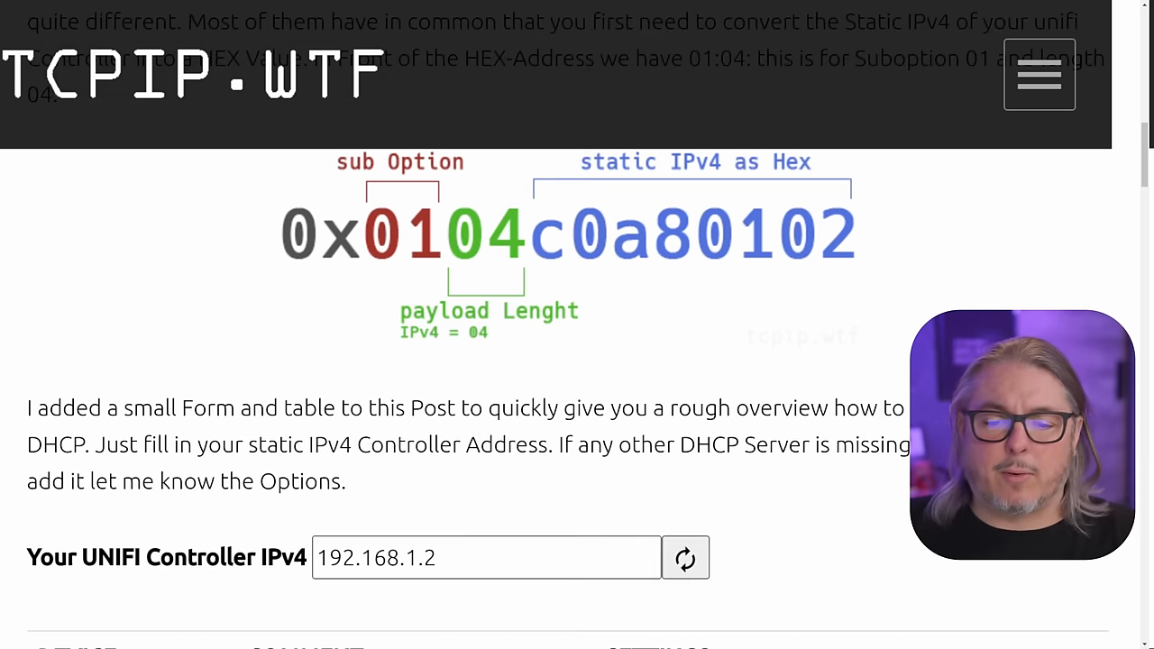
pyautogui.scroll(-3)
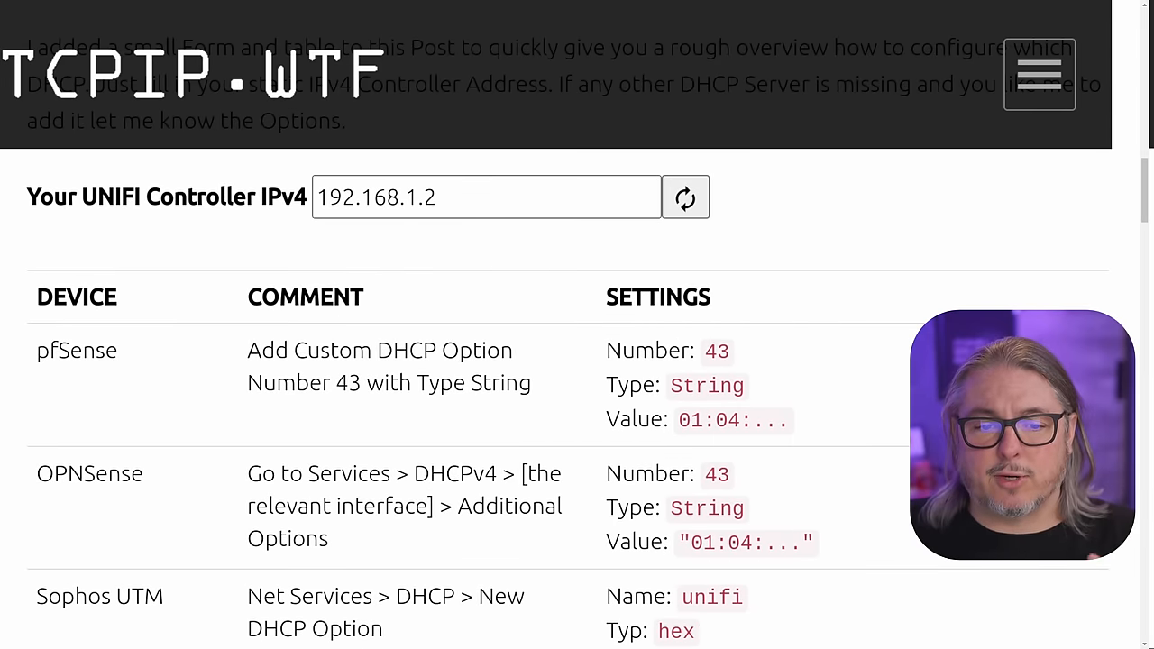
pyautogui.tripleClick(485, 196)
pyautogui.write('172.234.197.213')
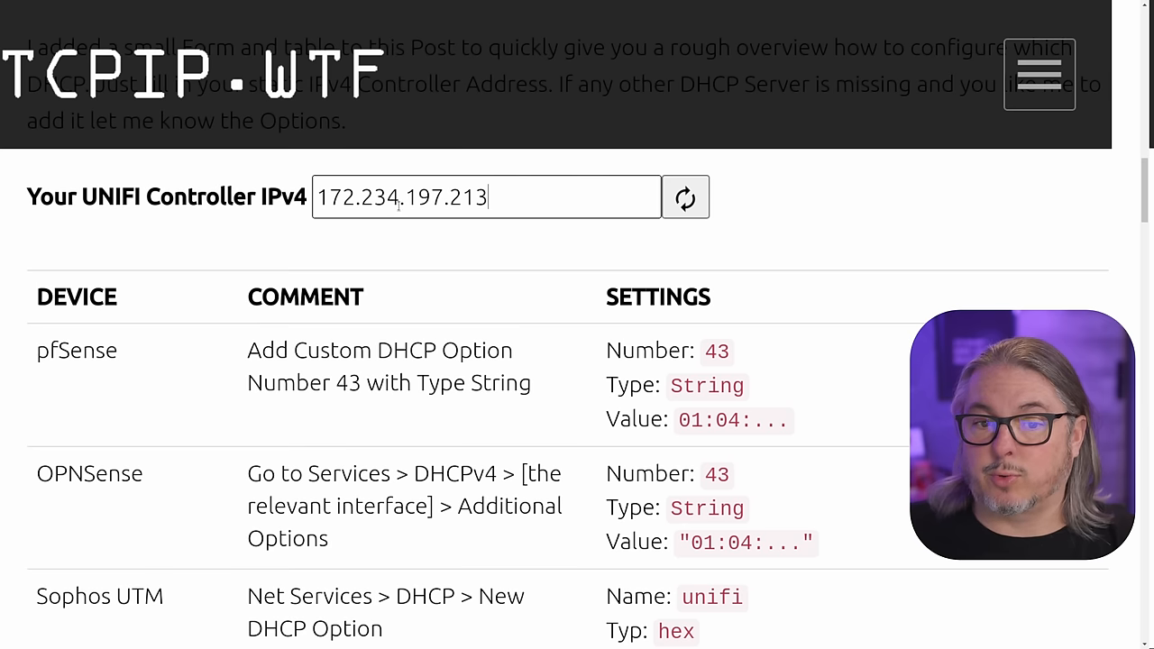
# Recalculate option 43 for 172.234.197.213, yielding pfSense value 01:04:ac:ea:c5:d5
pyautogui.click(686, 196)
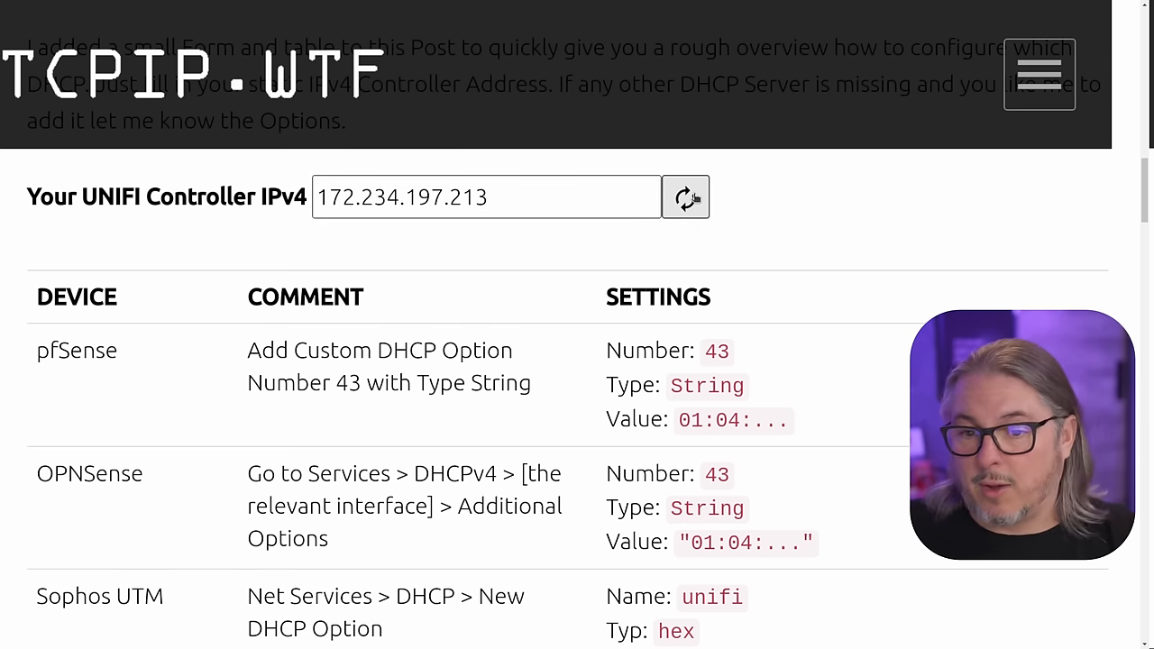
pyautogui.click(686, 196)
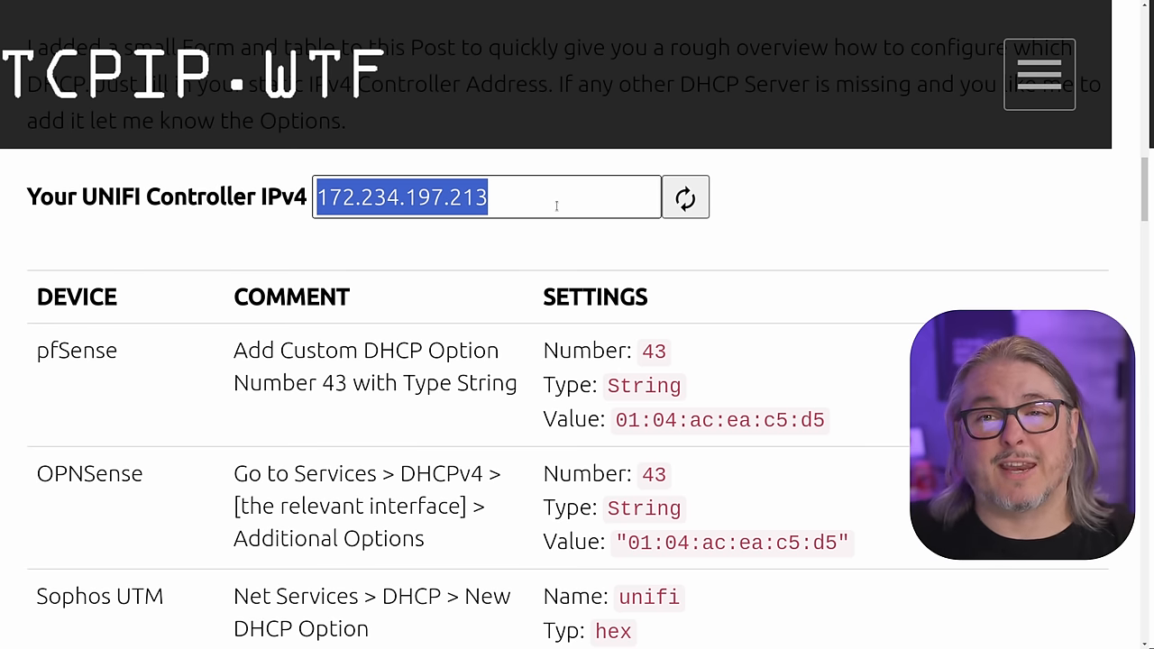
# Enter controller IPv4 192.168.3.6 and regenerate its option 43 hex values
pyautogui.write('192.168')
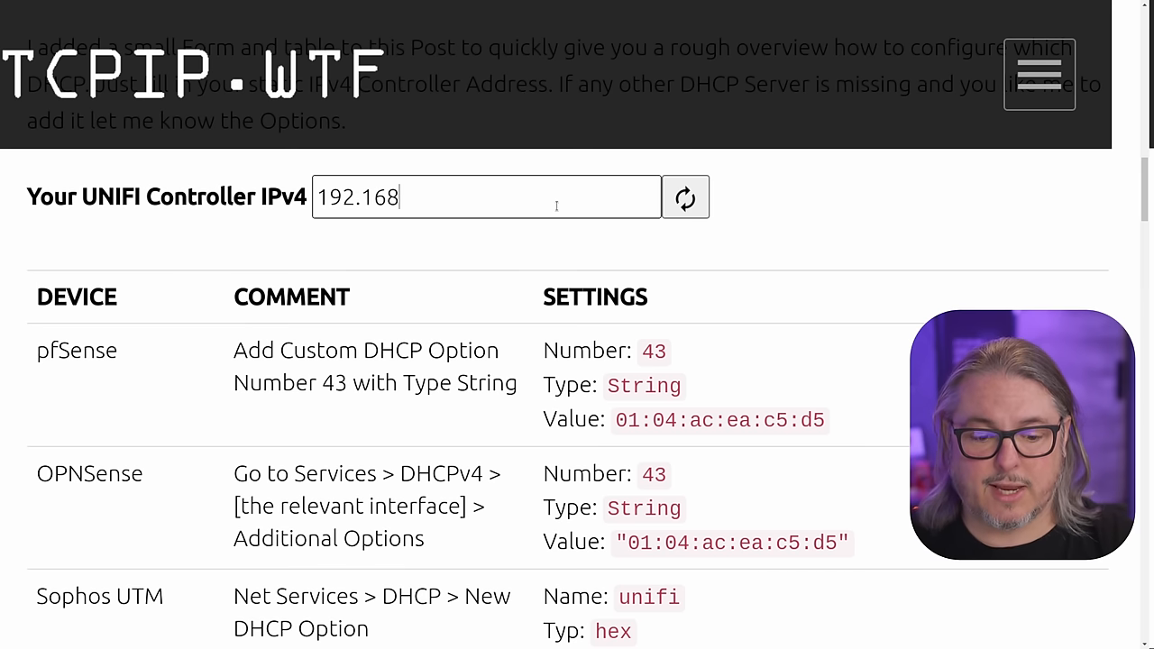
pyautogui.write('.3.6')
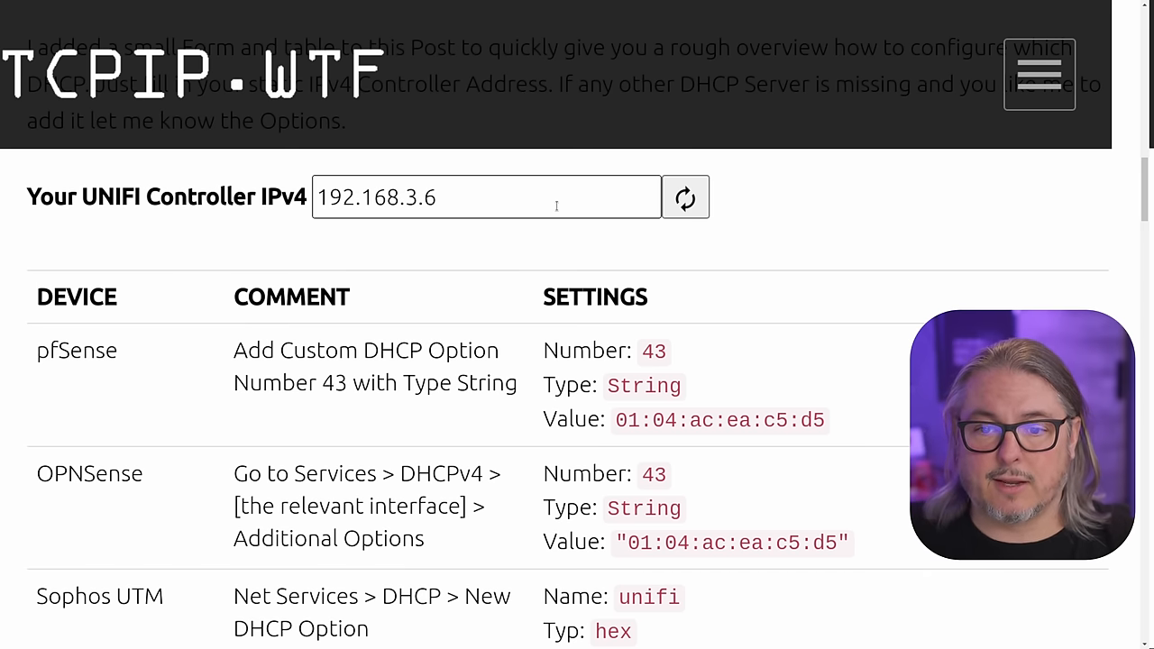
pyautogui.click(686, 196)
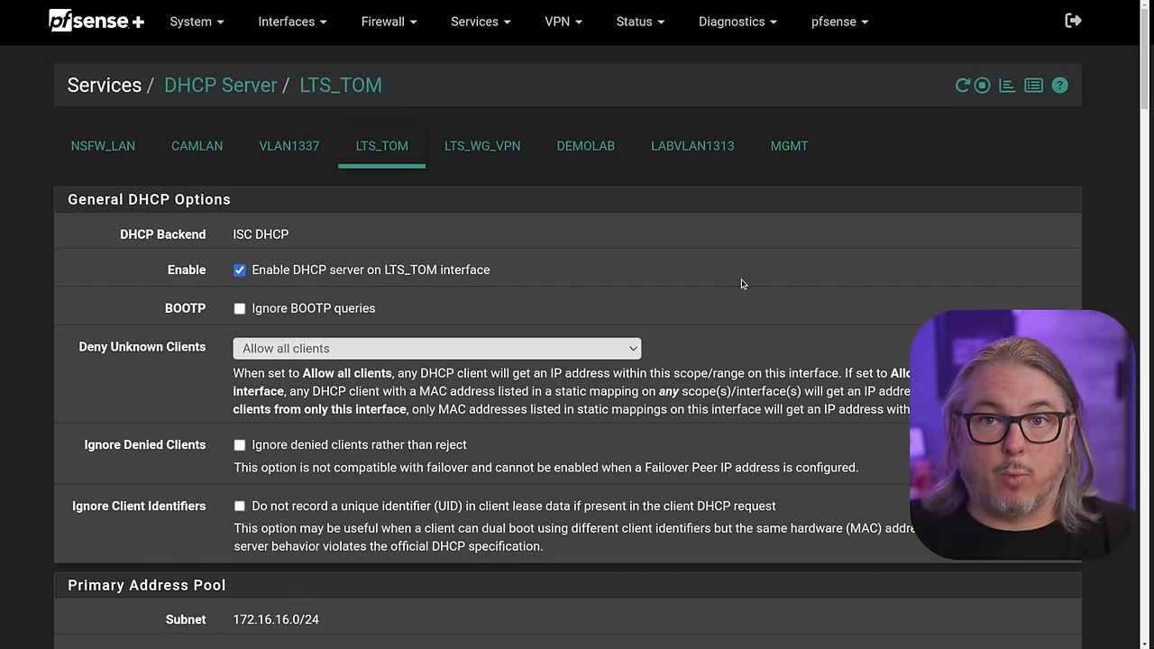
pyautogui.moveTo(374, 137)
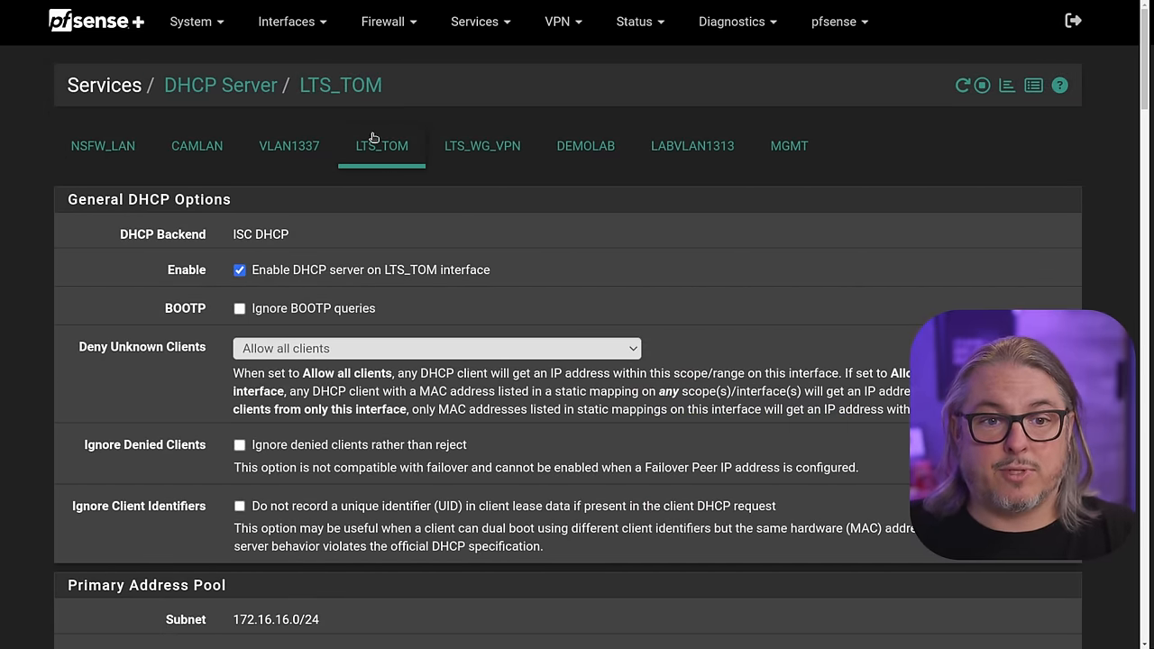
# Scroll the LTS_TOM DHCP page down to the Custom DHCP Options area
pyautogui.scroll(-3)
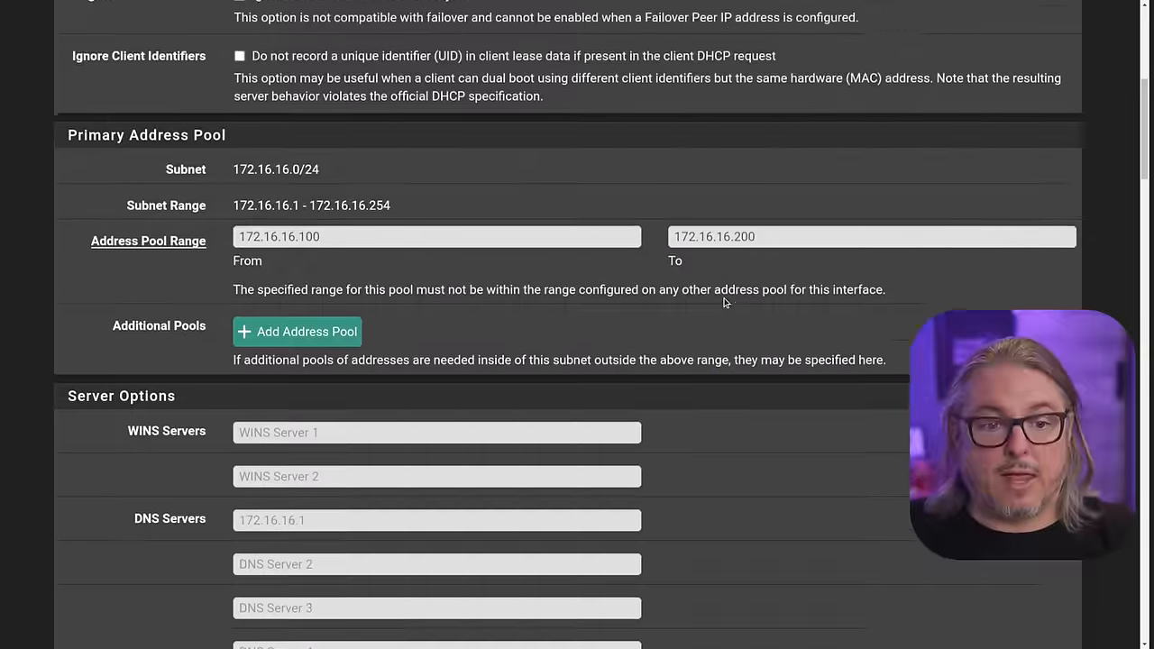
pyautogui.scroll(-3)
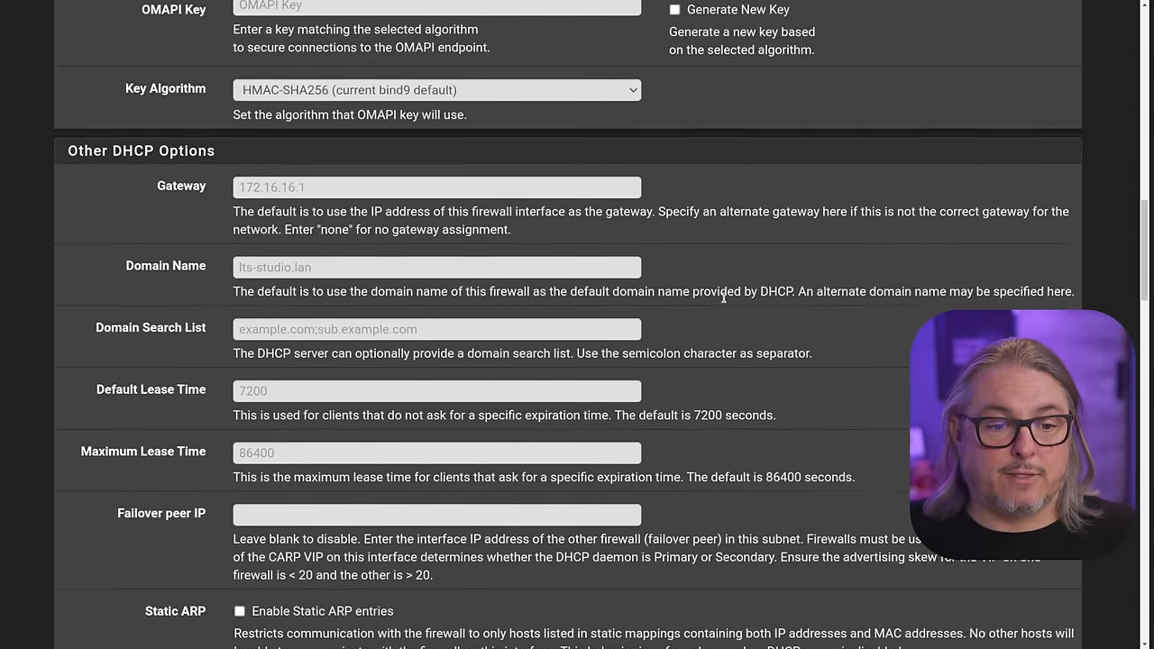
pyautogui.scroll(-3)
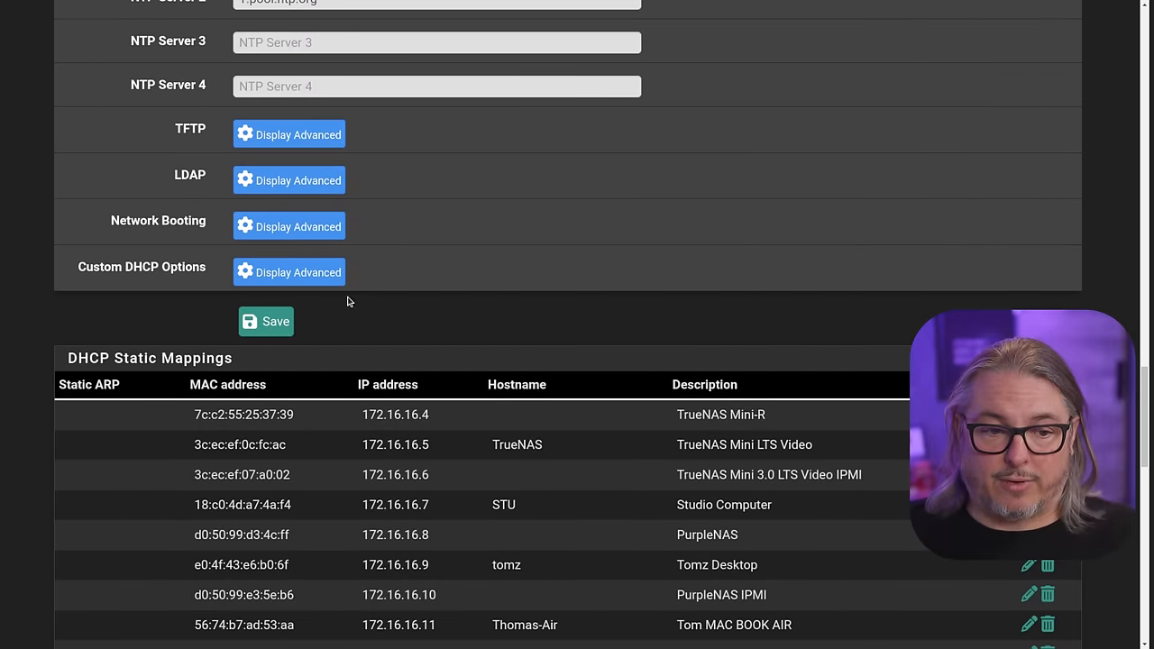
# Add custom option 43 as String 01:04:c0:a8:03:06, save and apply the DHCP changes
pyautogui.click(288, 270)
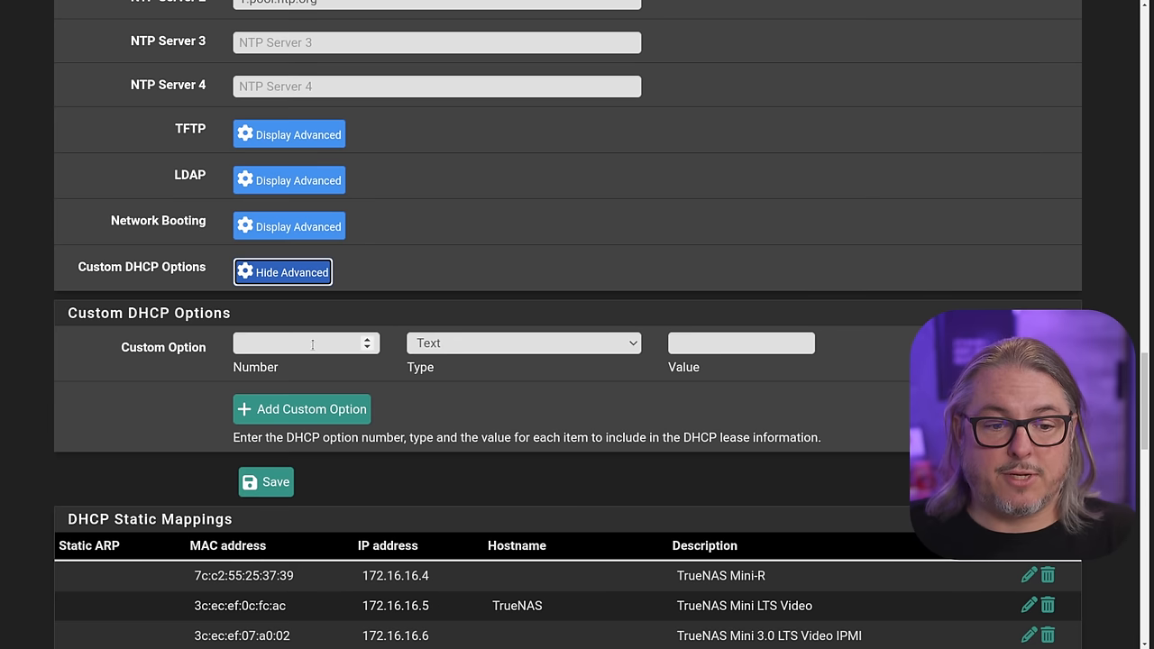
pyautogui.click(522, 342)
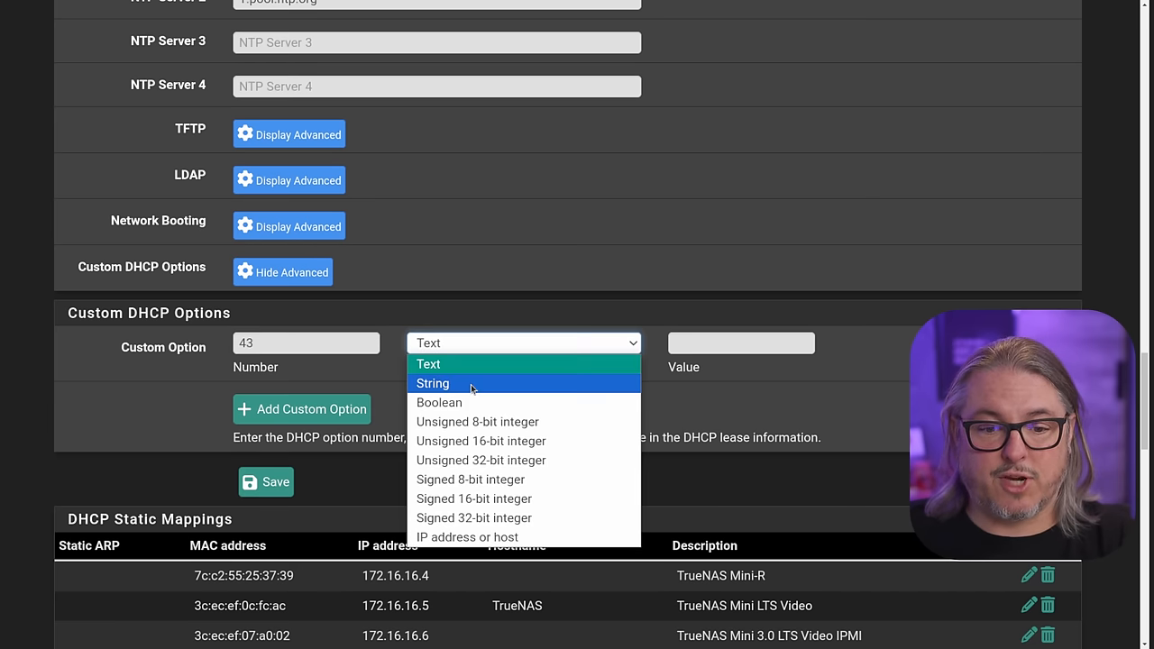
pyautogui.click(433, 382)
pyautogui.write('01:04:c0:a8:03:06')
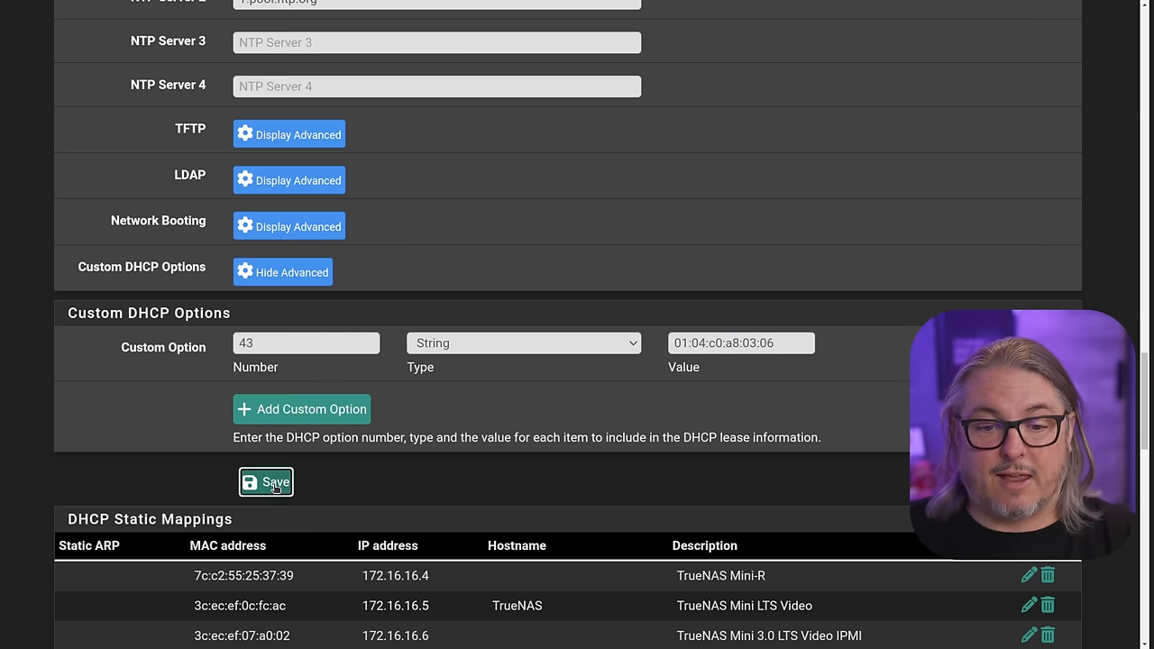
pyautogui.click(267, 484)
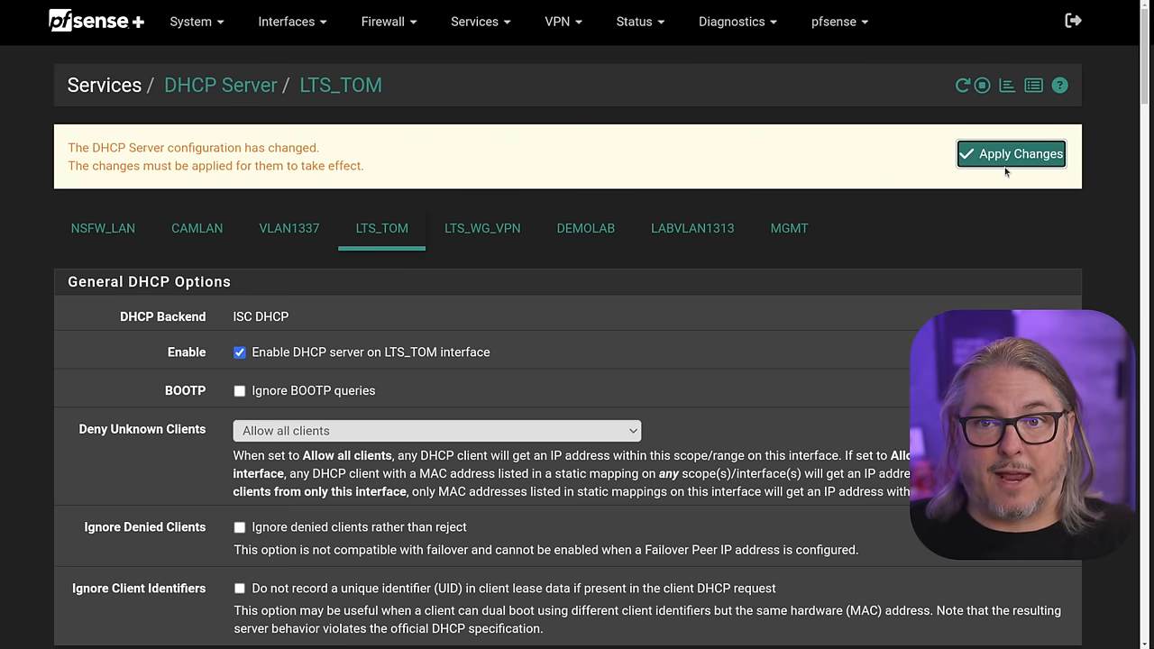
pyautogui.click(1010, 154)
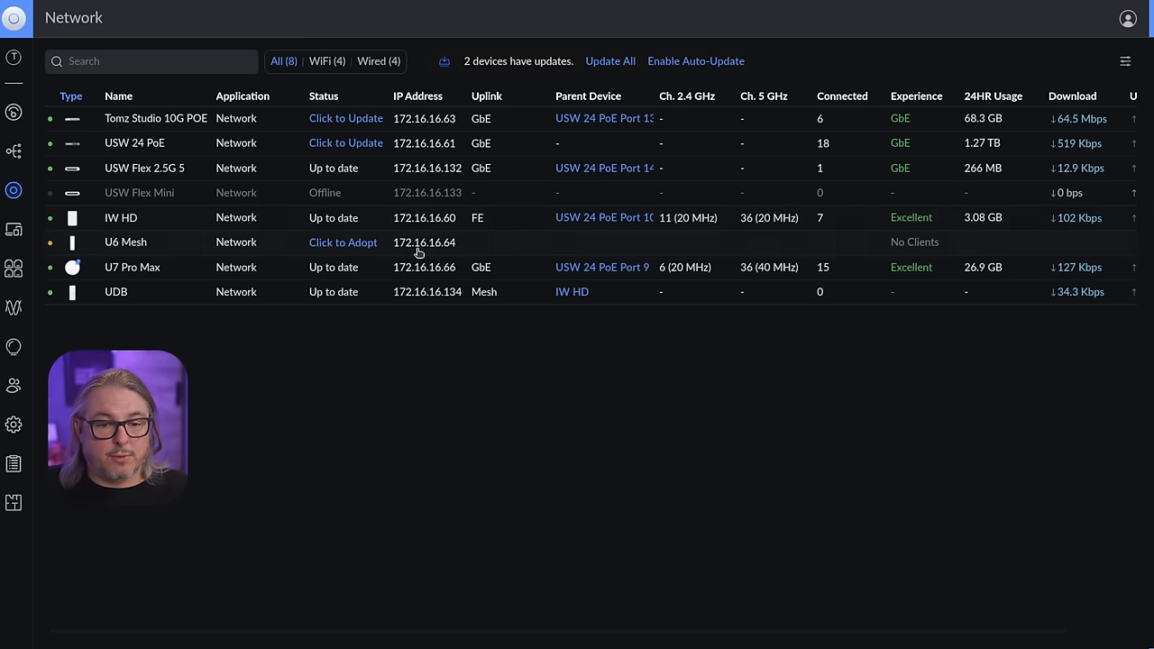
pyautogui.moveTo(449, 252)
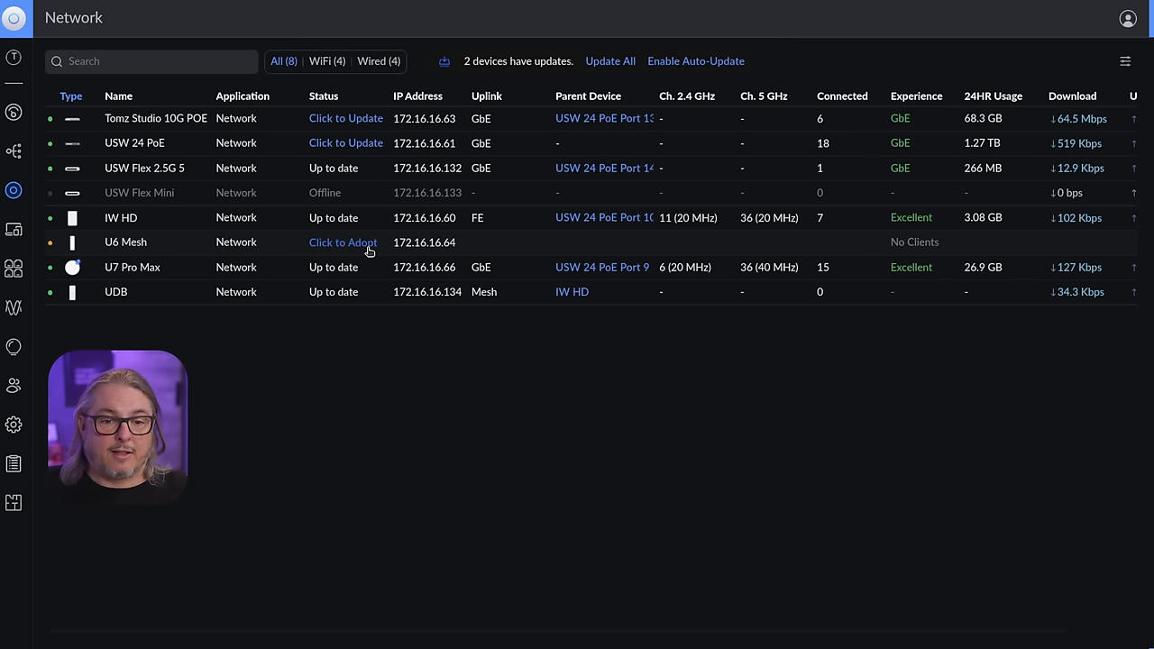
# Adopt the U6 Mesh access point from the device list
pyautogui.click(342, 242)
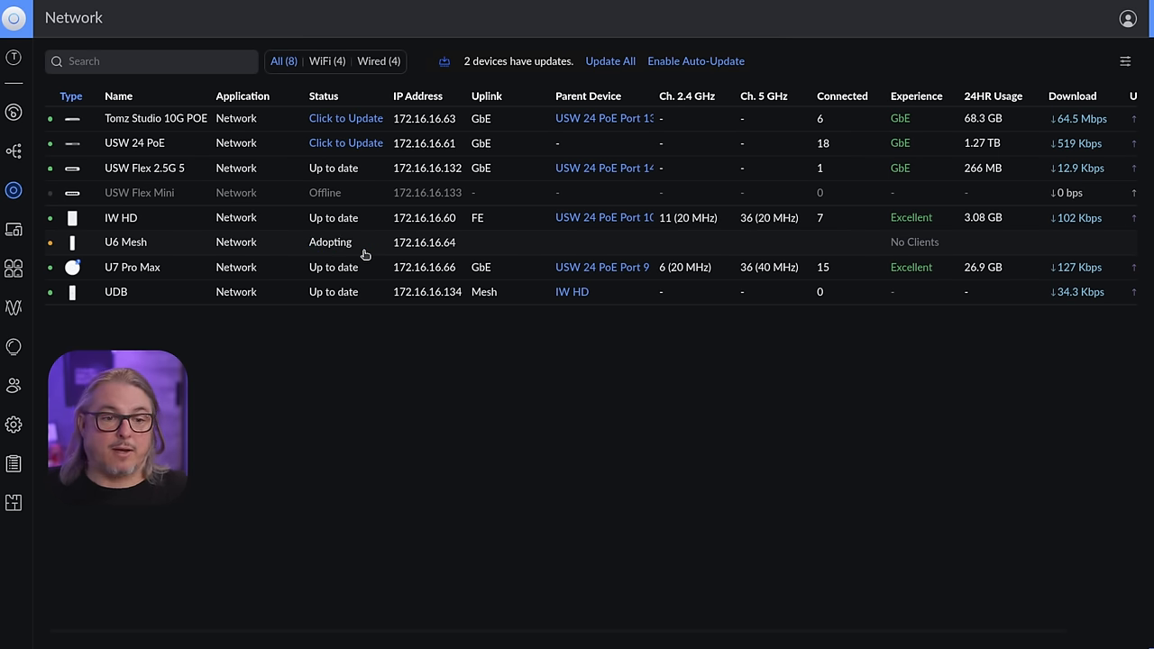